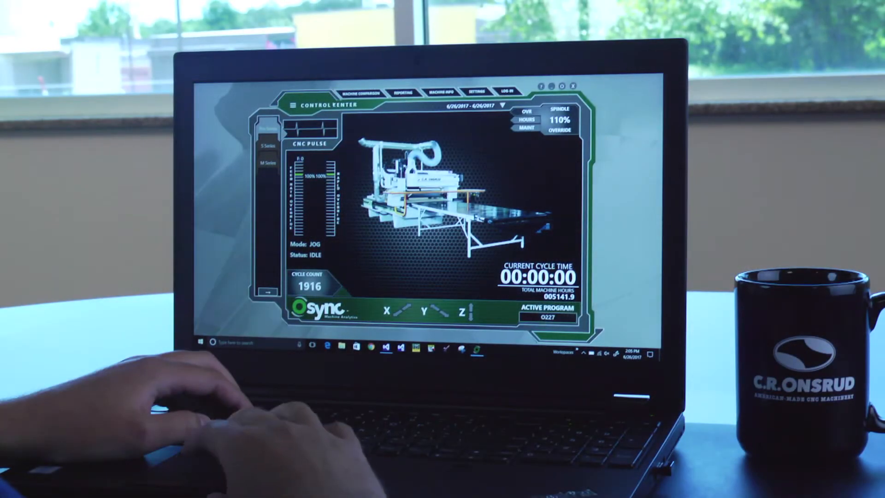
# - Show the Servo Graphs panel charting motor temperature over time via the Machine Info menu
pyautogui.click(438, 92)
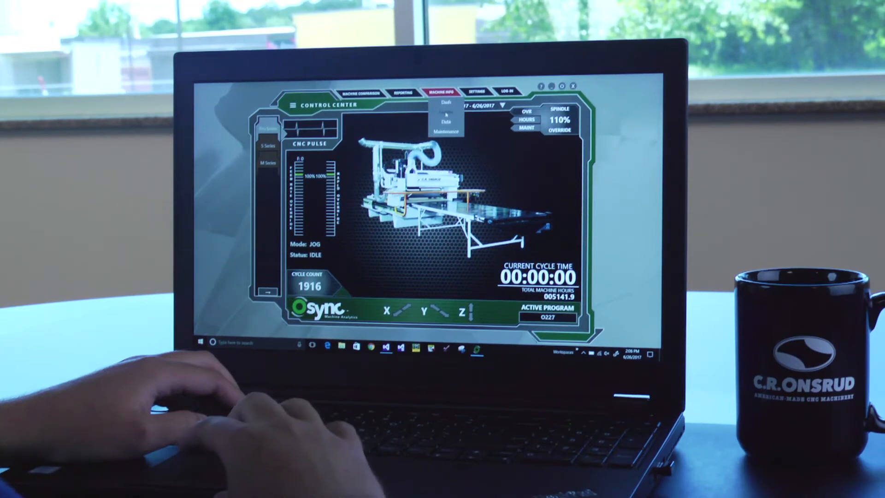
pyautogui.click(446, 117)
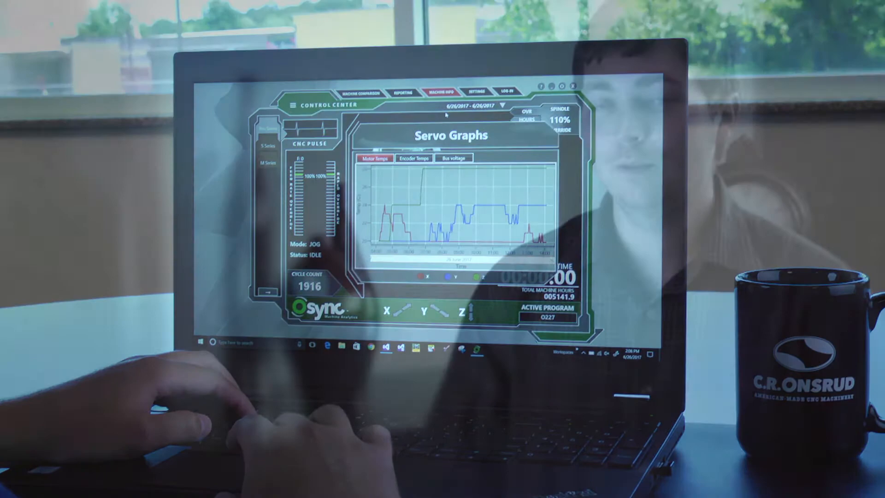